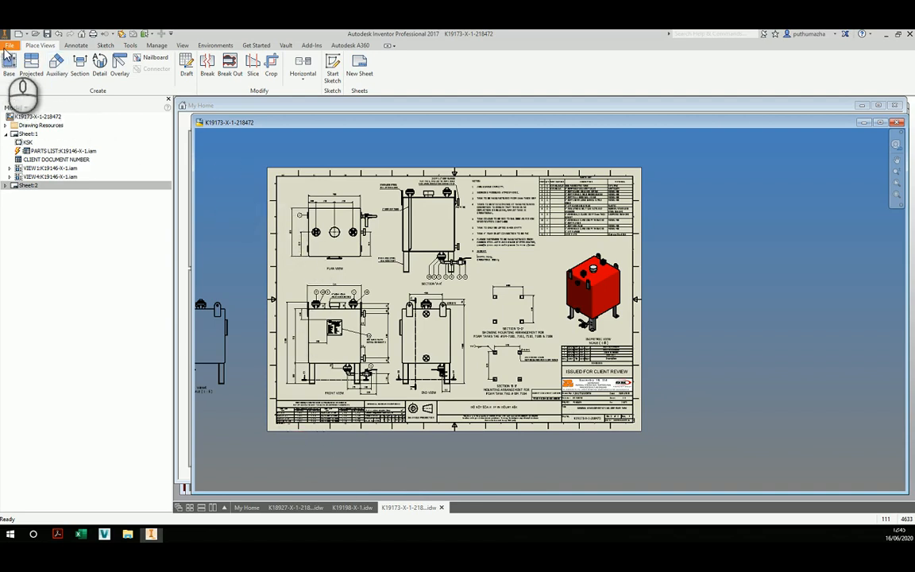
# Step: Begin a Save Copy As of the drawing from the File menu
pyautogui.click(9, 44)
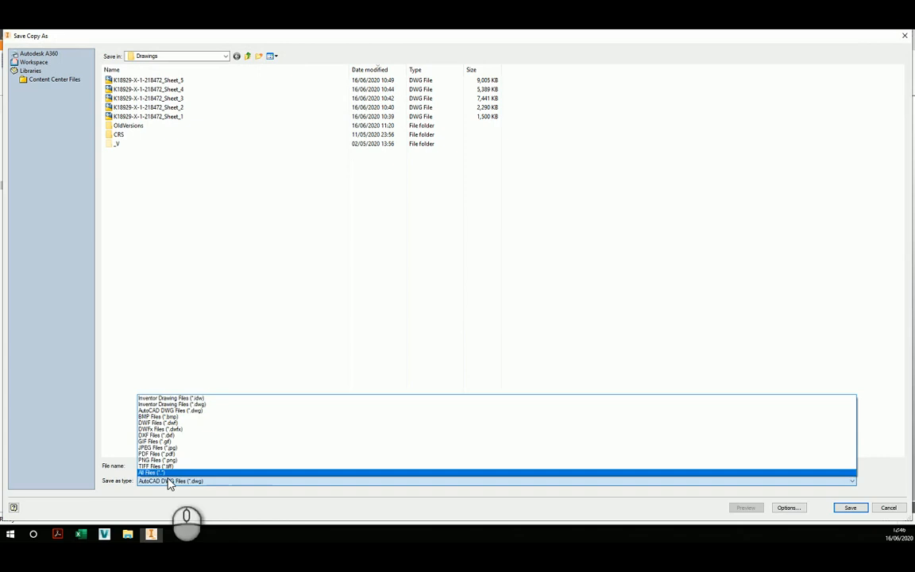
# Step: Save the copy as AutoCAD DWG into the Drawings folder one level up
pyautogui.click(170, 410)
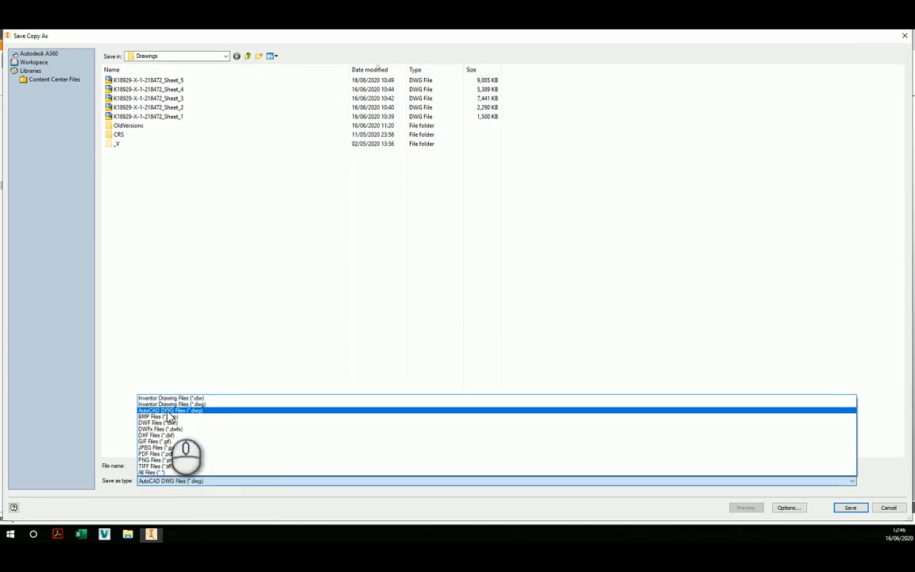
pyautogui.click(171, 410)
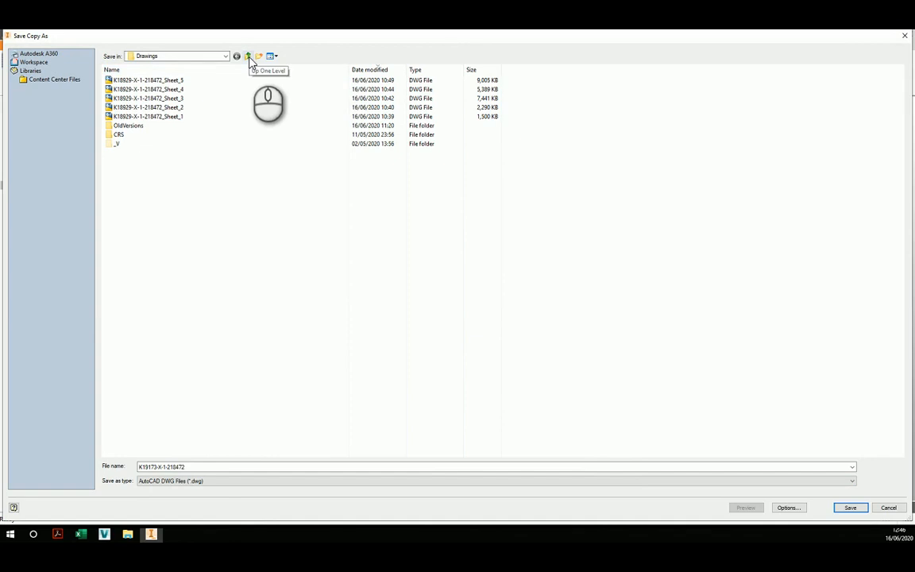
pyautogui.click(248, 56)
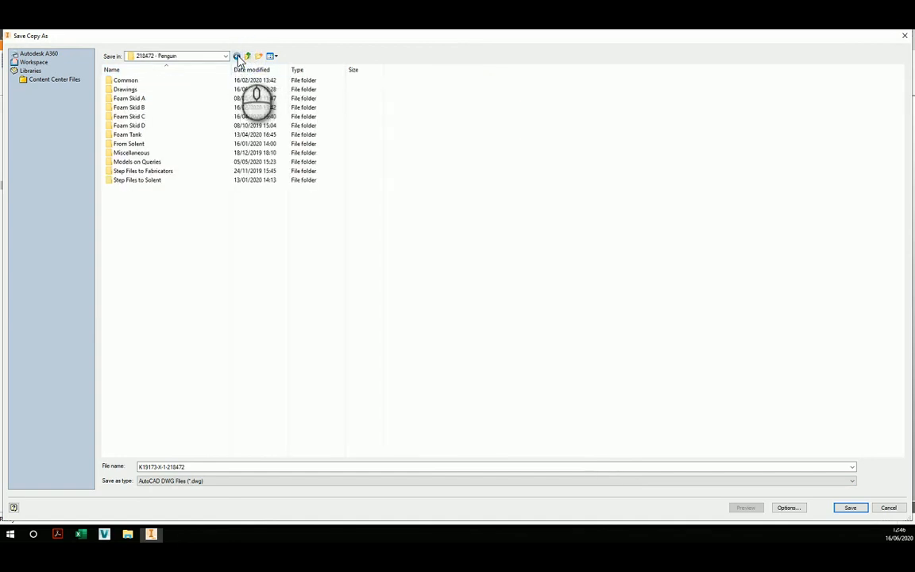
pyautogui.doubleClick(124, 89)
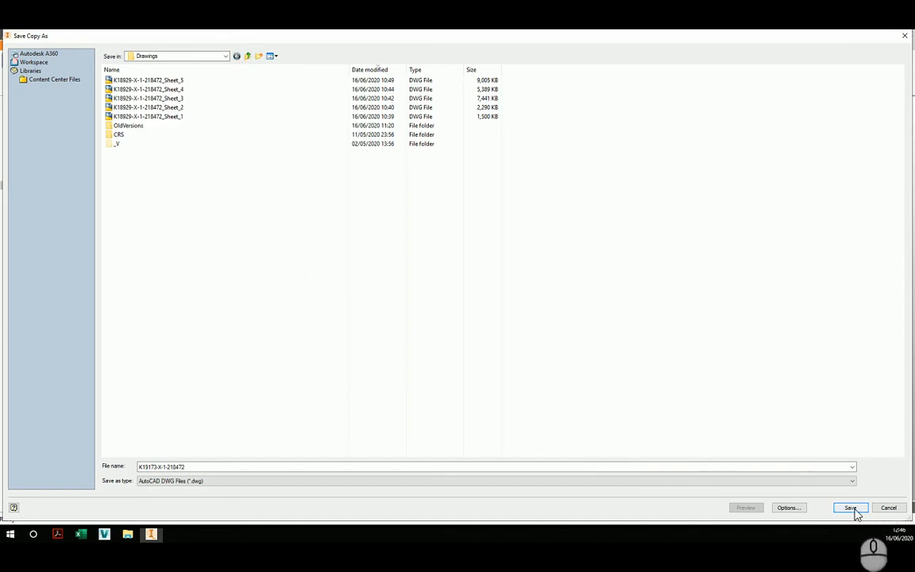
pyautogui.click(848, 509)
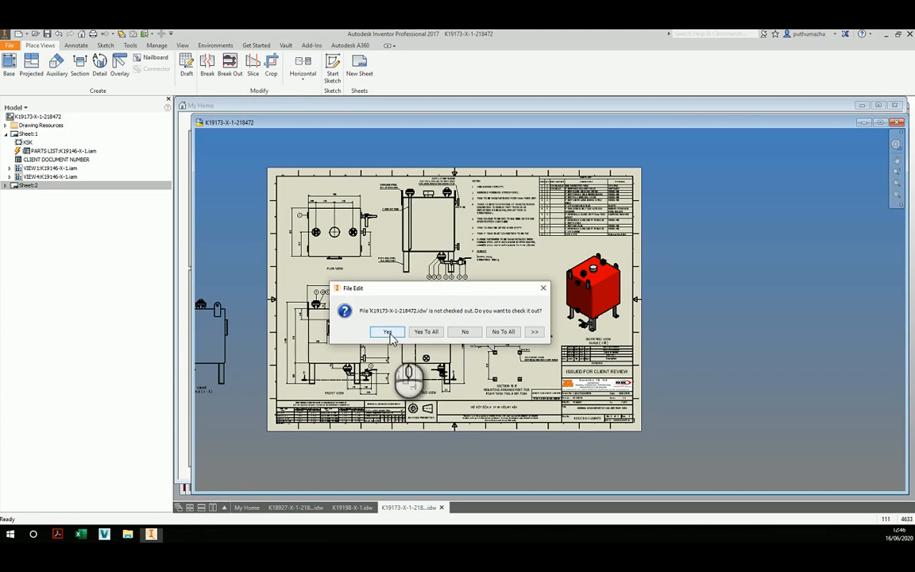
# Step: Confirm checking out the drawing file so the zipped DWG export completes
pyautogui.click(388, 332)
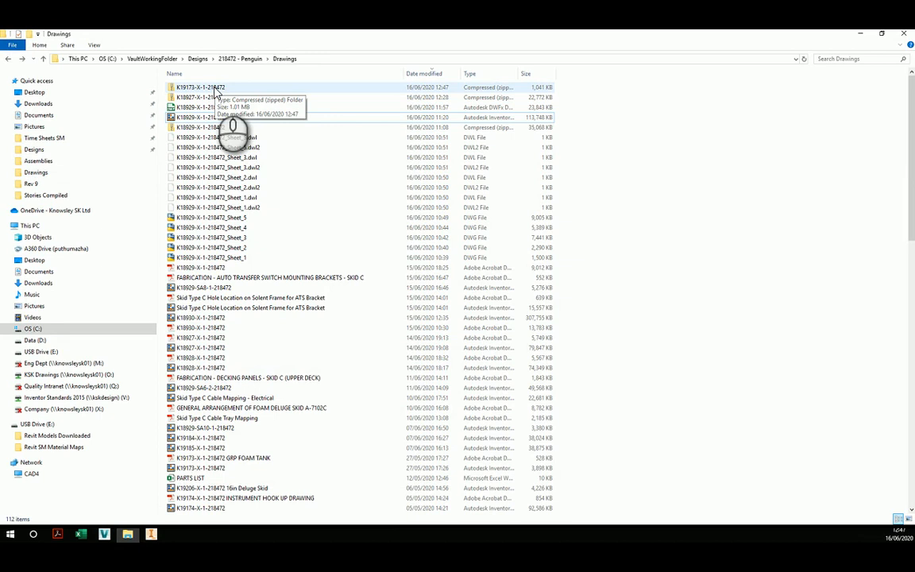
# Step: Browse into the zipped drawing set and launch the Sheet_2 DWG
pyautogui.click(200, 88)
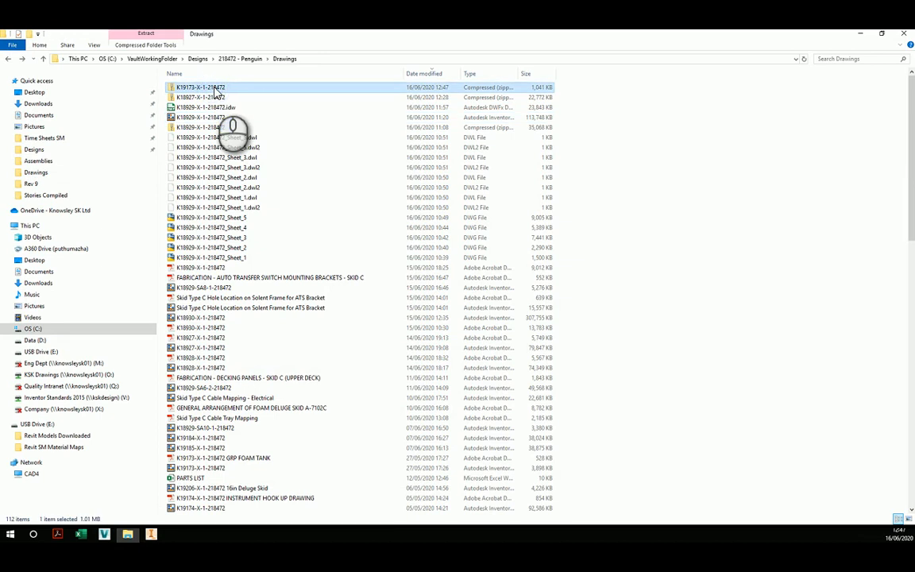
pyautogui.doubleClick(198, 85)
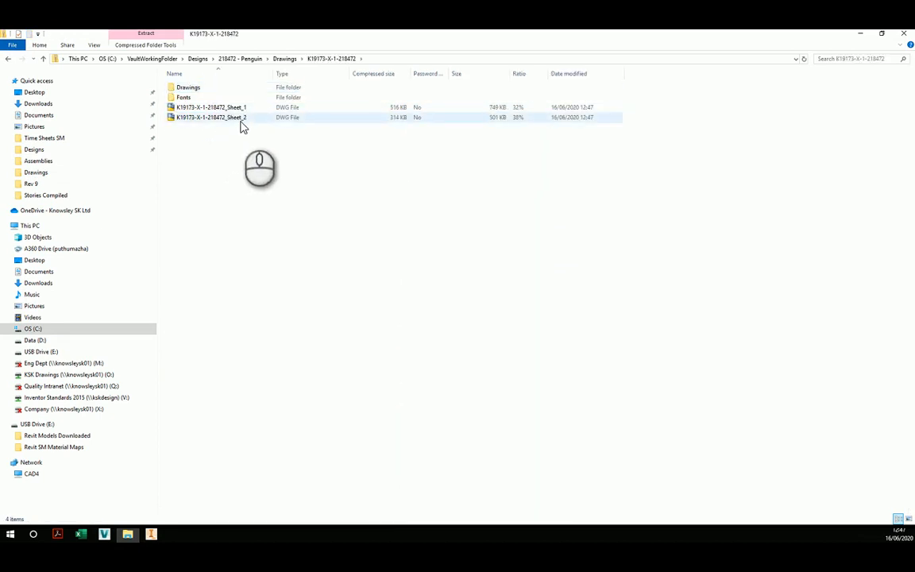
pyautogui.doubleClick(211, 118)
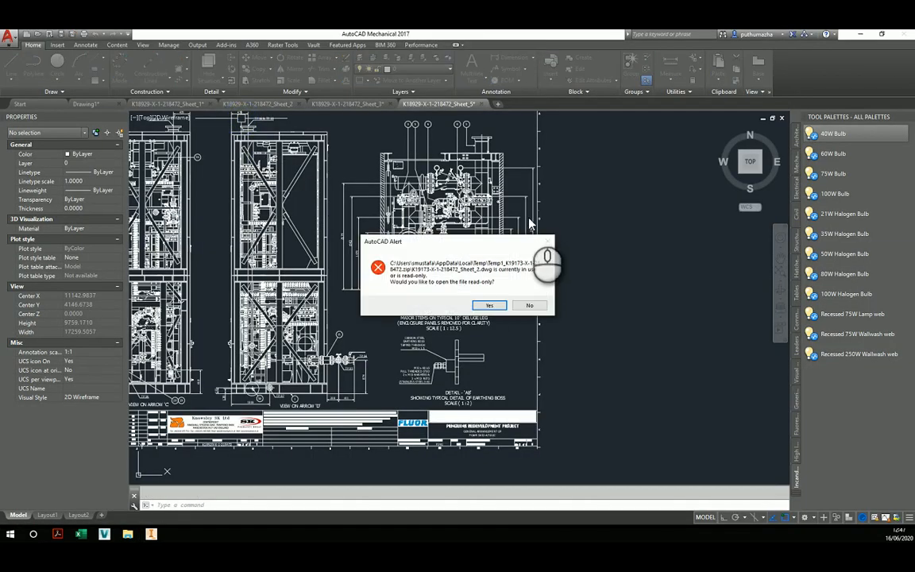
# Step: Accept Sheet 2 as read-only, then launch the Sheet_1 DWG from the zipped set
pyautogui.click(489, 305)
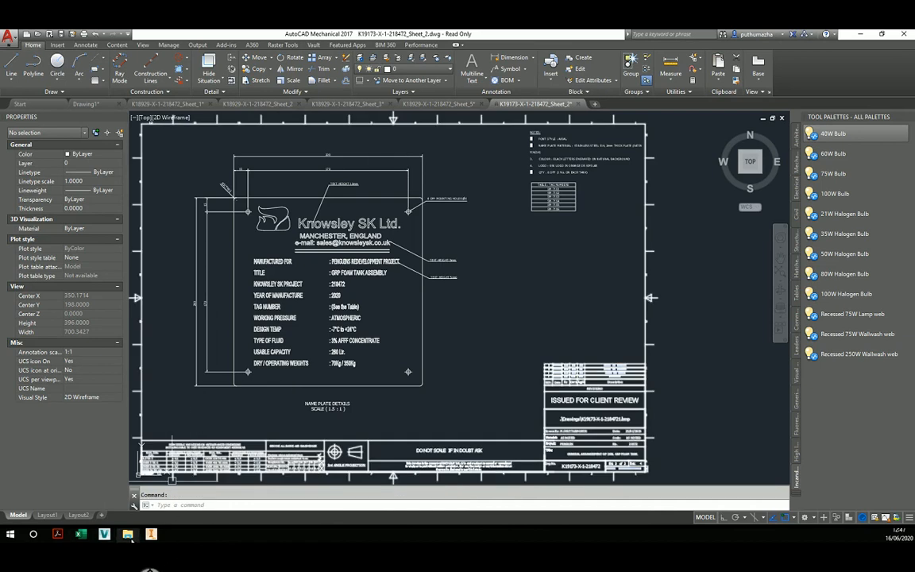
pyautogui.click(127, 534)
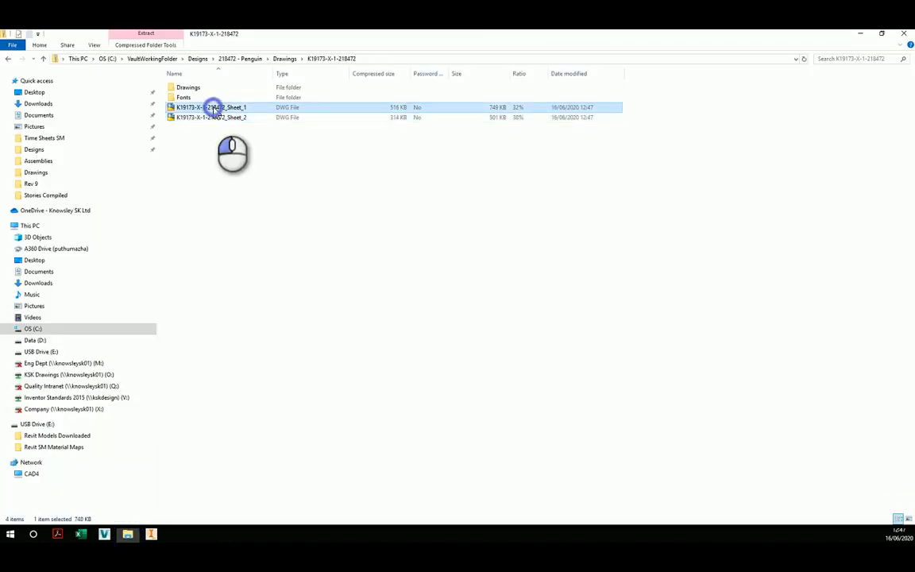
pyautogui.doubleClick(211, 108)
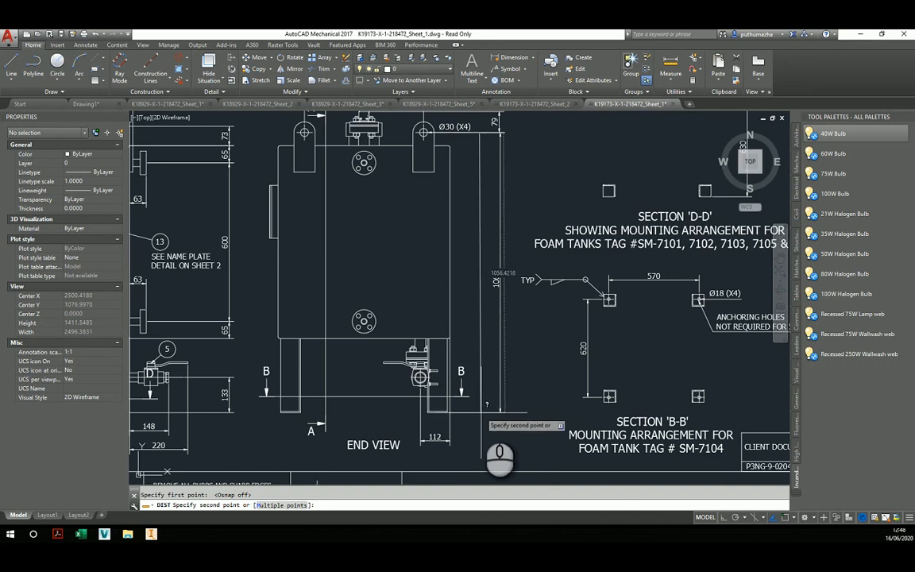
pyautogui.moveTo(521, 341)
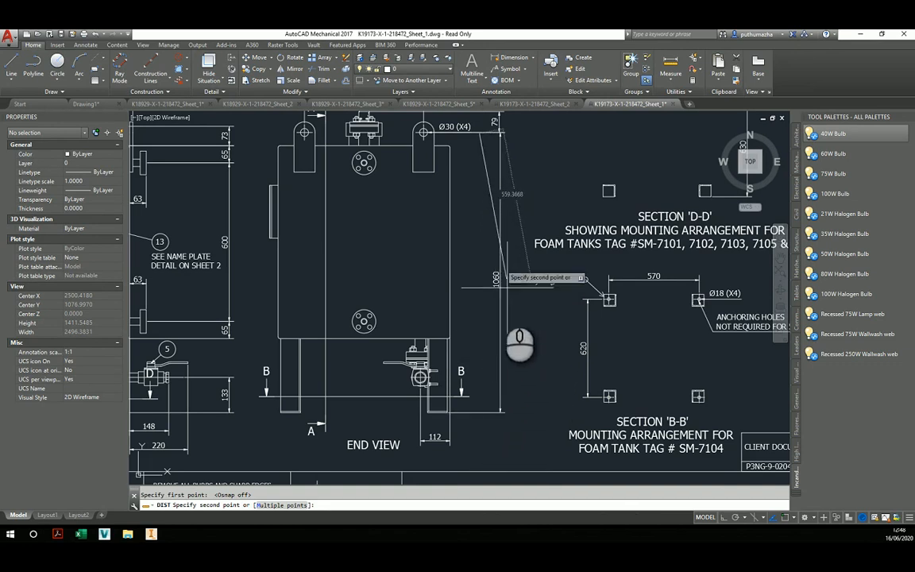